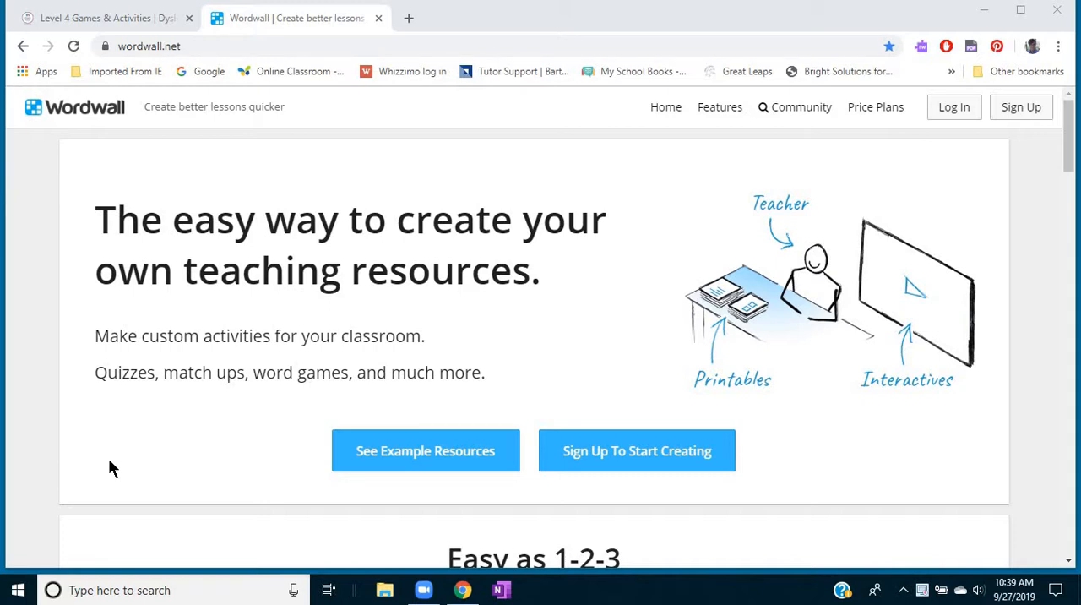
mouse_move(131, 163)
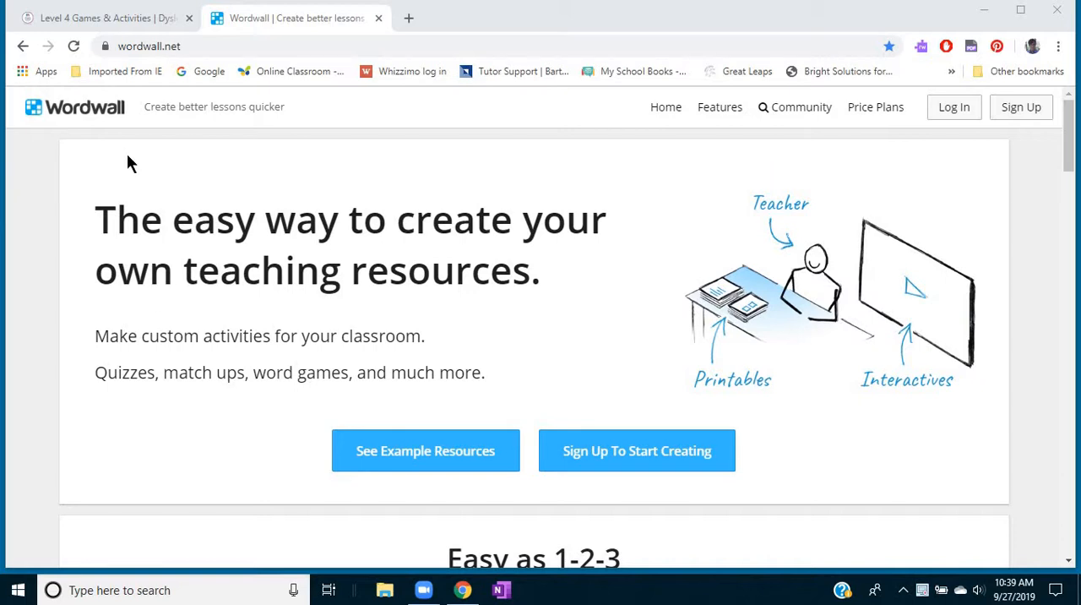
mouse_move(623, 307)
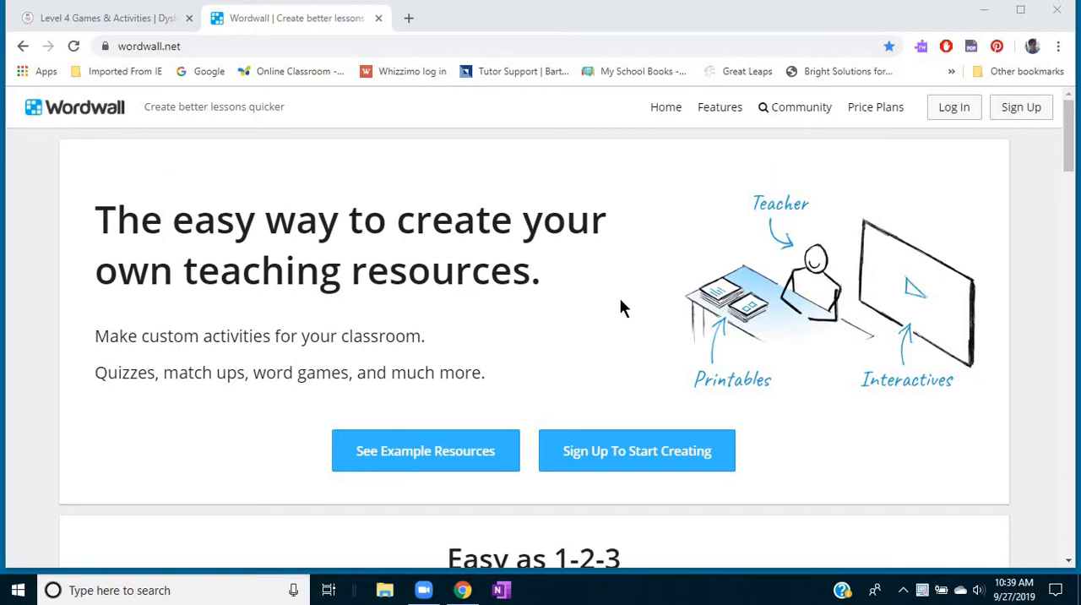
- Return to the Teachable lesson and restart the completed syllable matching game to its start screen
scroll(down, 3)
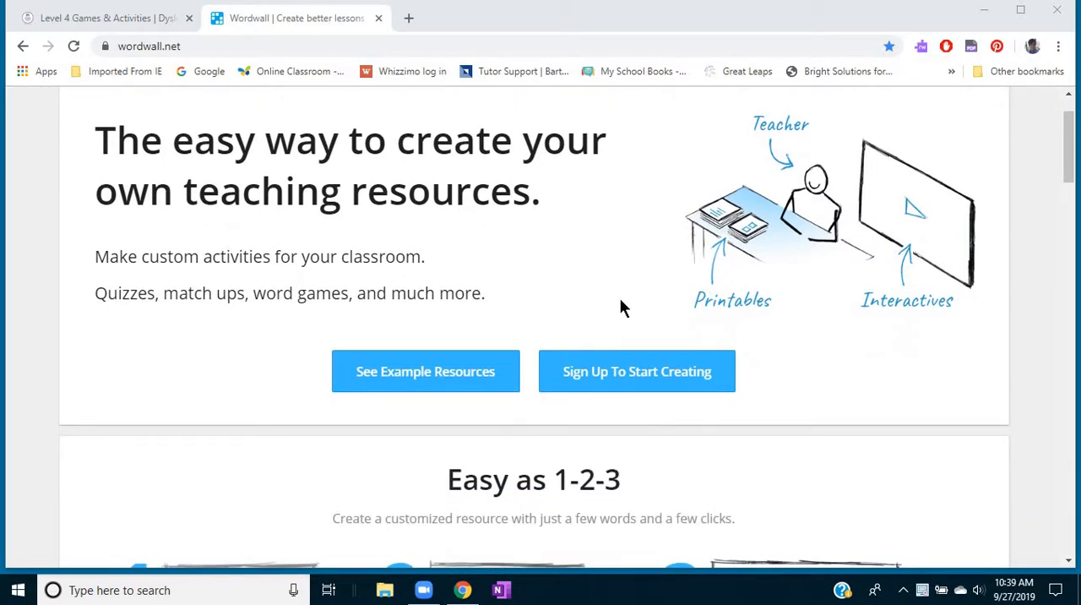
scroll(down, 3)
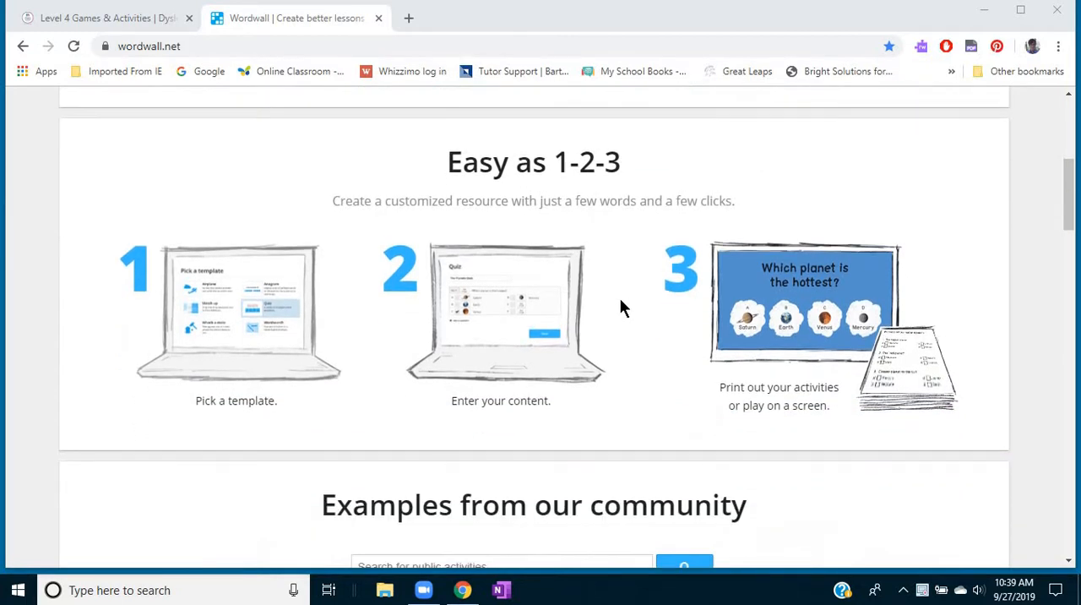
scroll(down, 3)
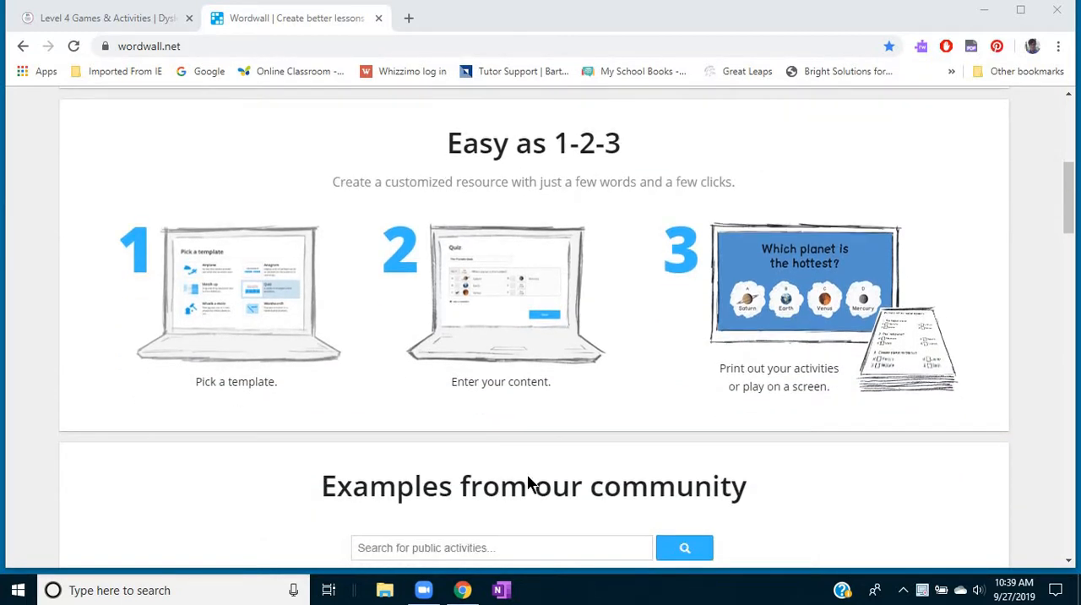
scroll(down, 3)
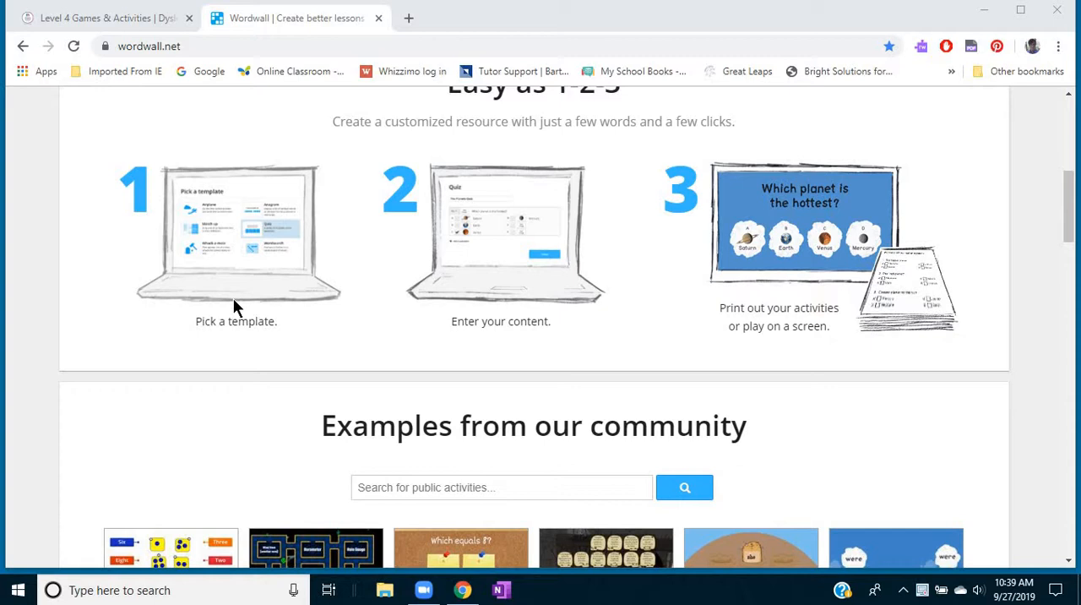
mouse_move(318, 341)
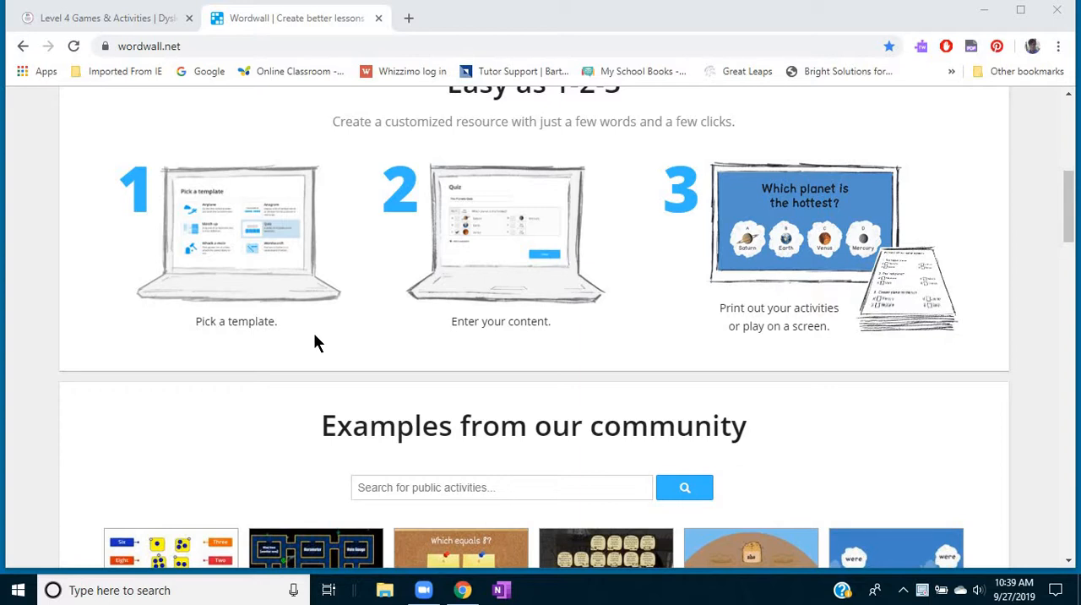
mouse_move(377, 347)
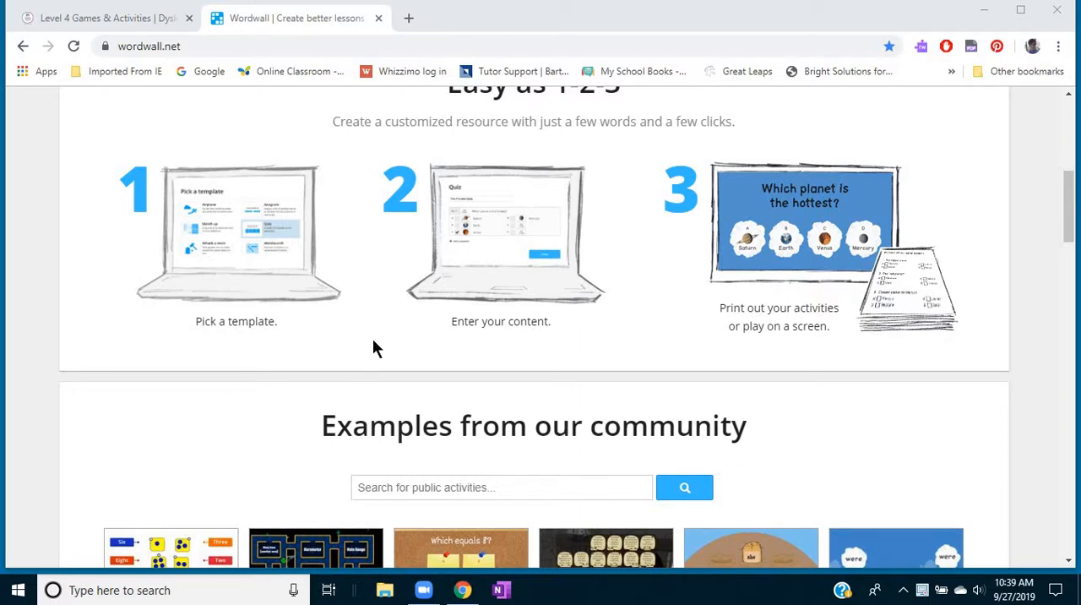
scroll(down, 3)
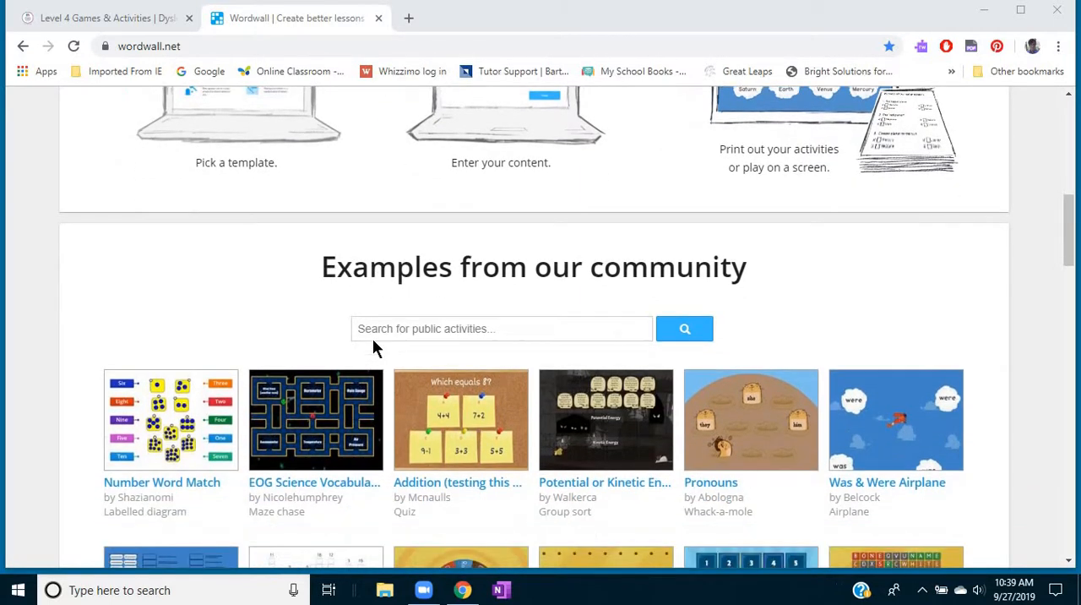
scroll(down, 3)
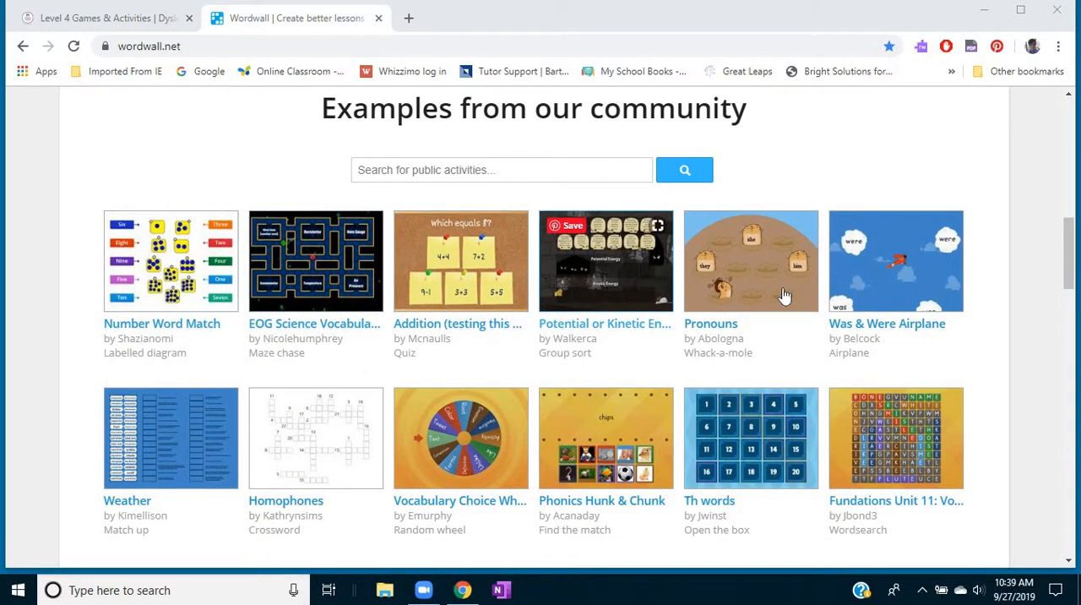
mouse_move(178, 464)
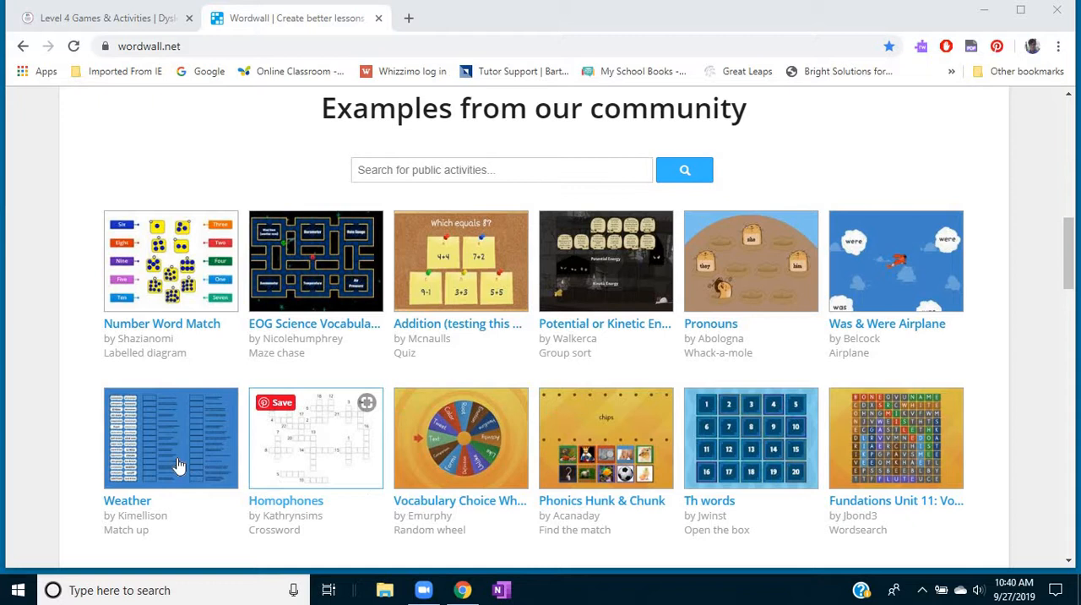
mouse_move(723, 353)
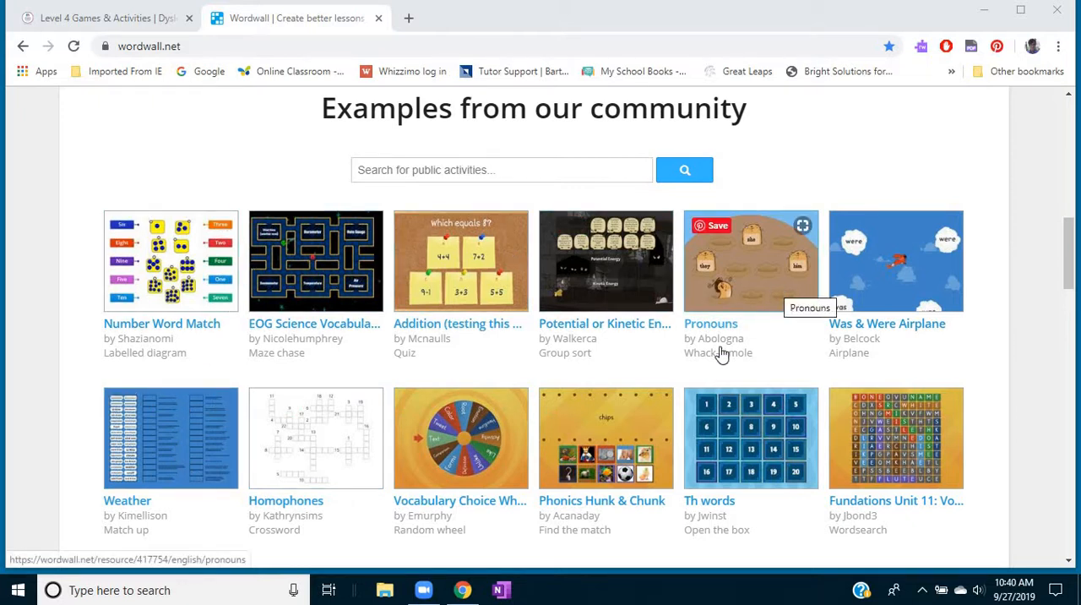
mouse_move(658, 532)
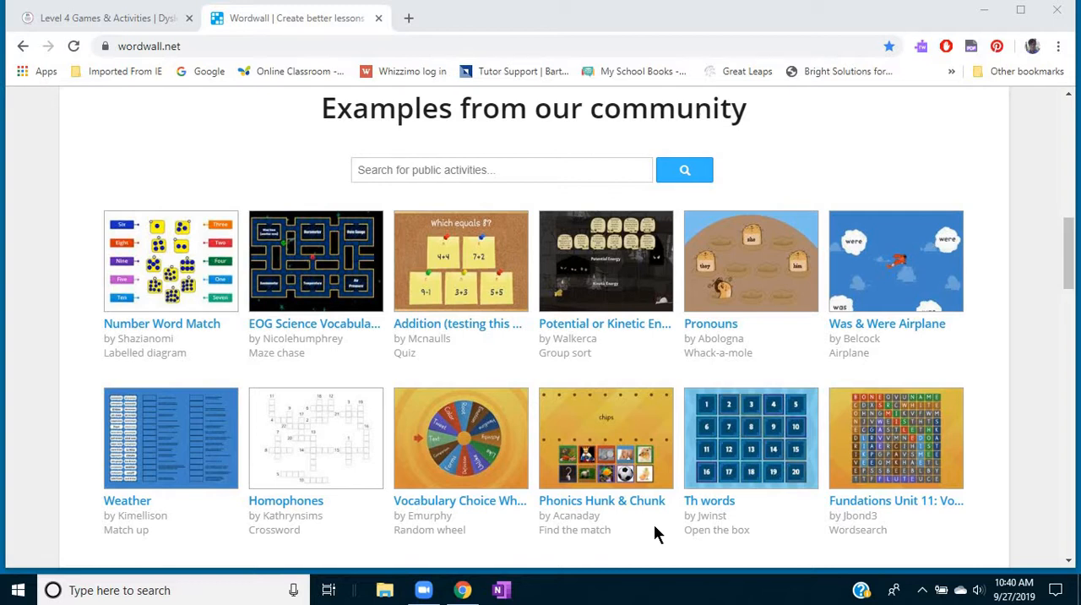
scroll(down, 3)
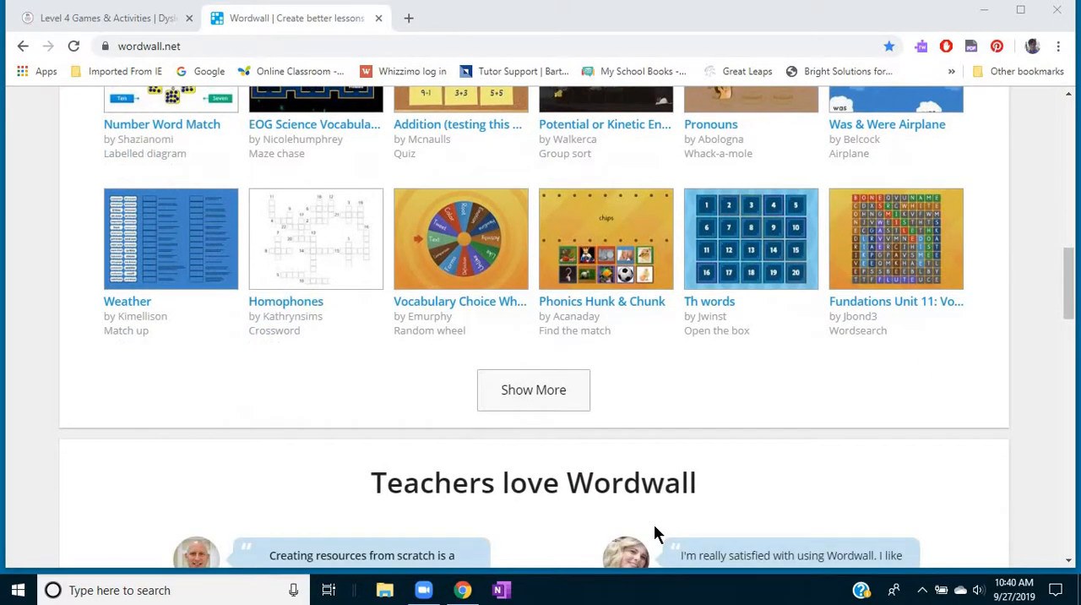
scroll(down, 3)
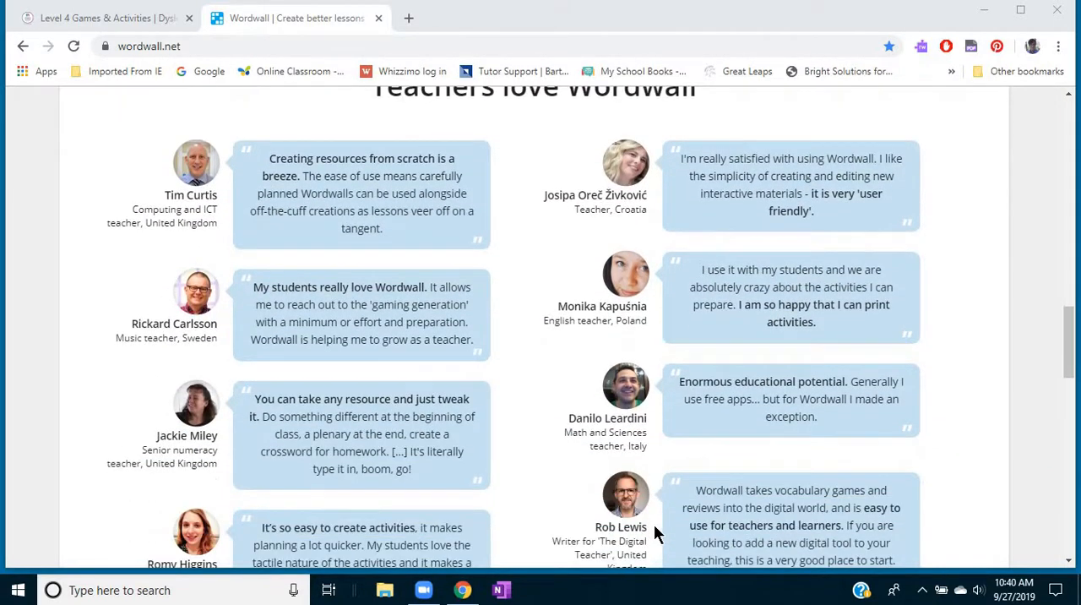
scroll(down, 3)
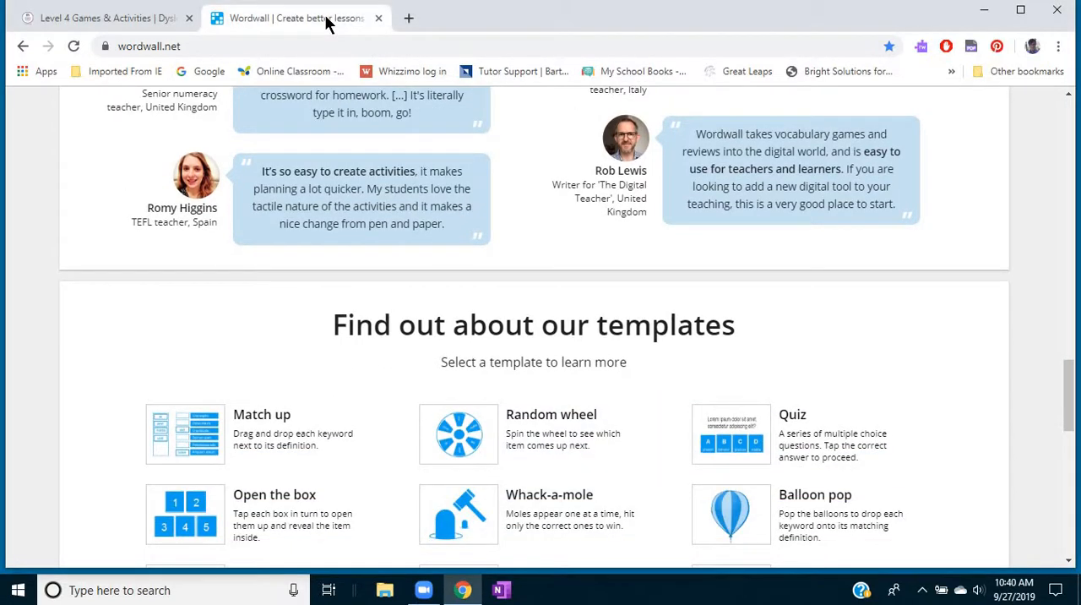
click(93, 17)
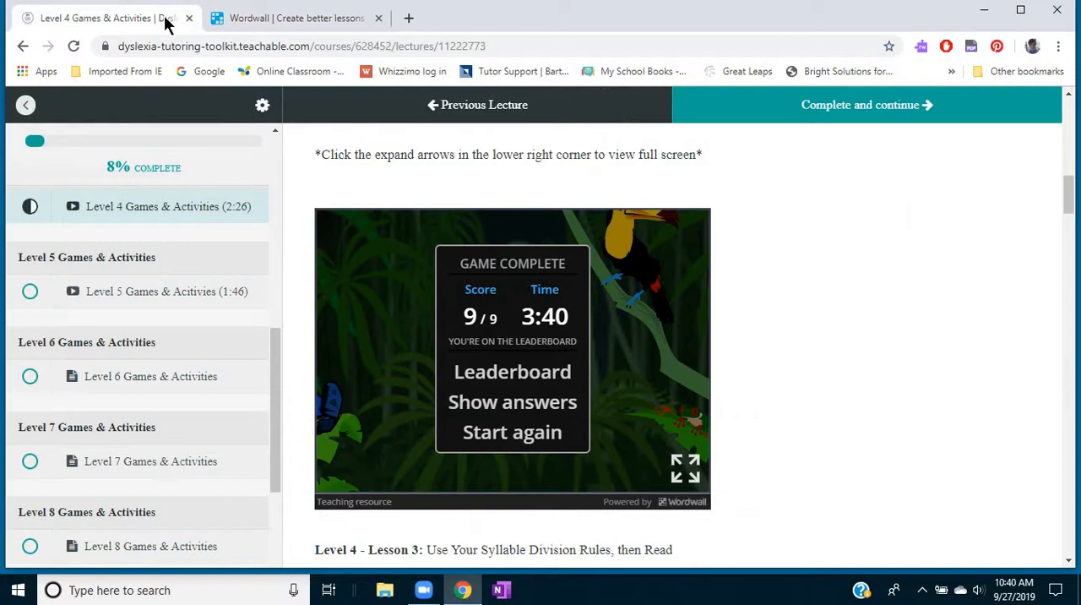
mouse_move(361, 480)
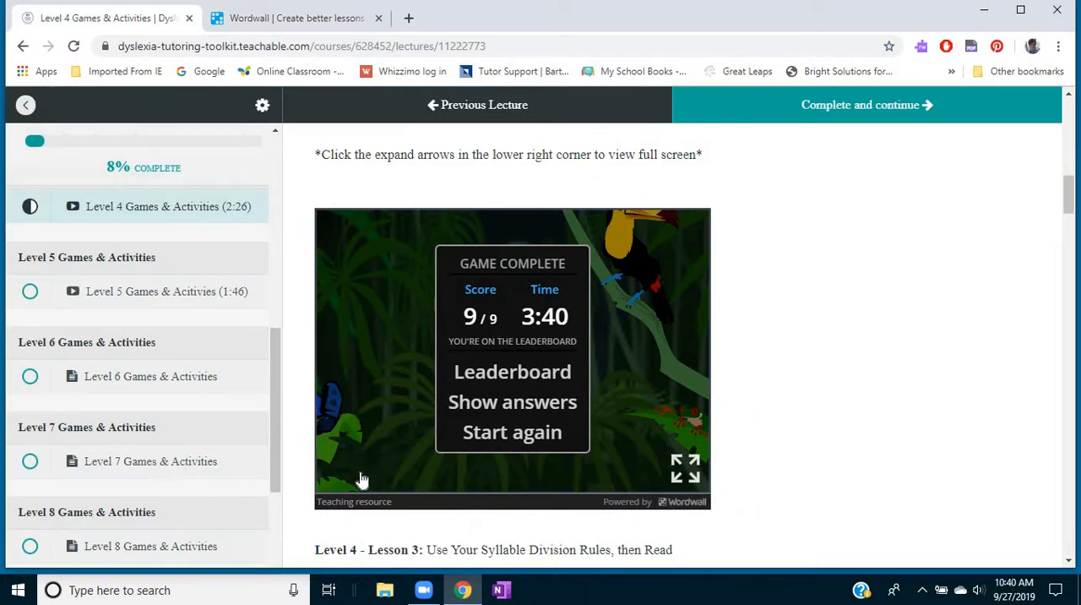
mouse_move(514, 432)
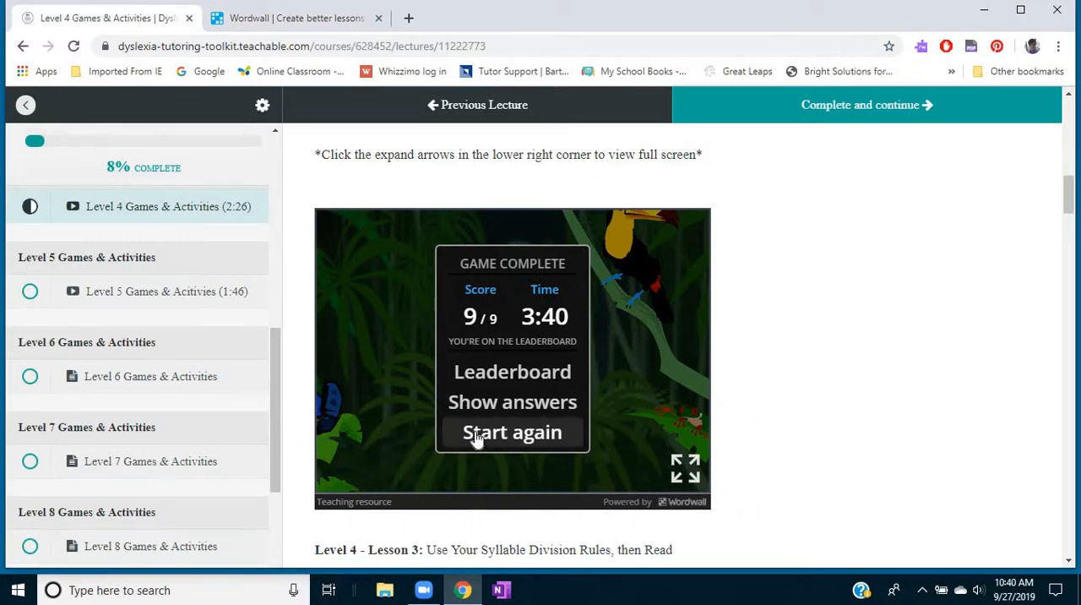
click(513, 432)
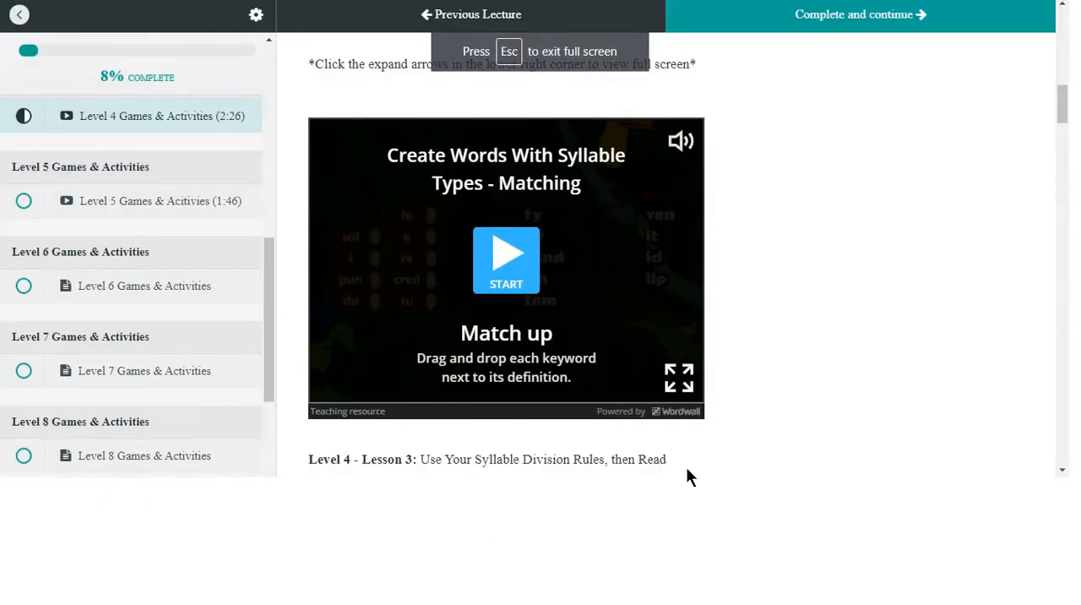
- Expand the matching game to full screen and start the round of syllable logs
click(679, 378)
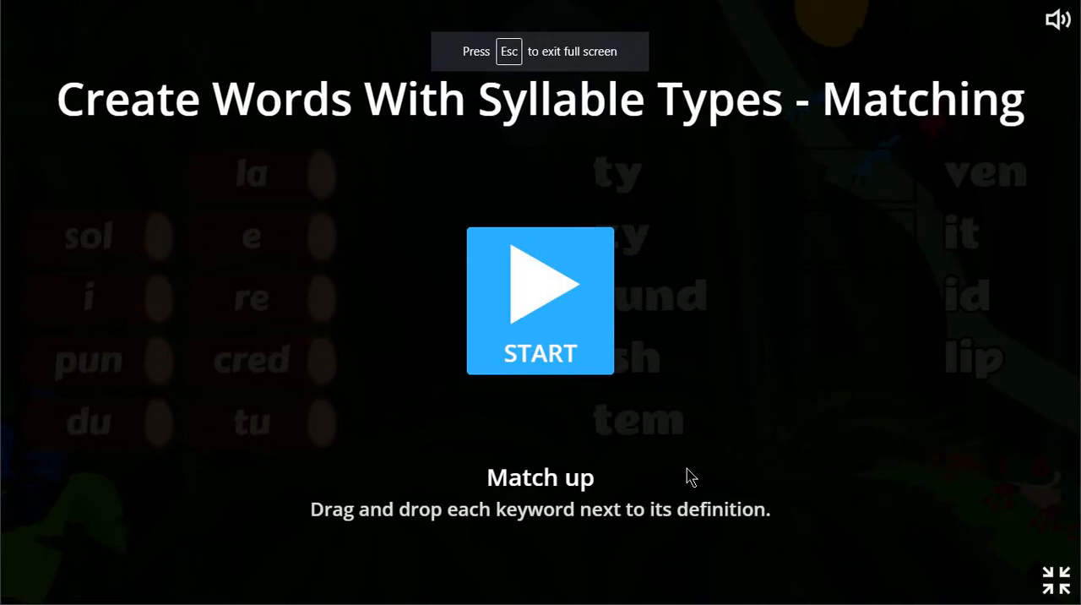
mouse_move(549, 296)
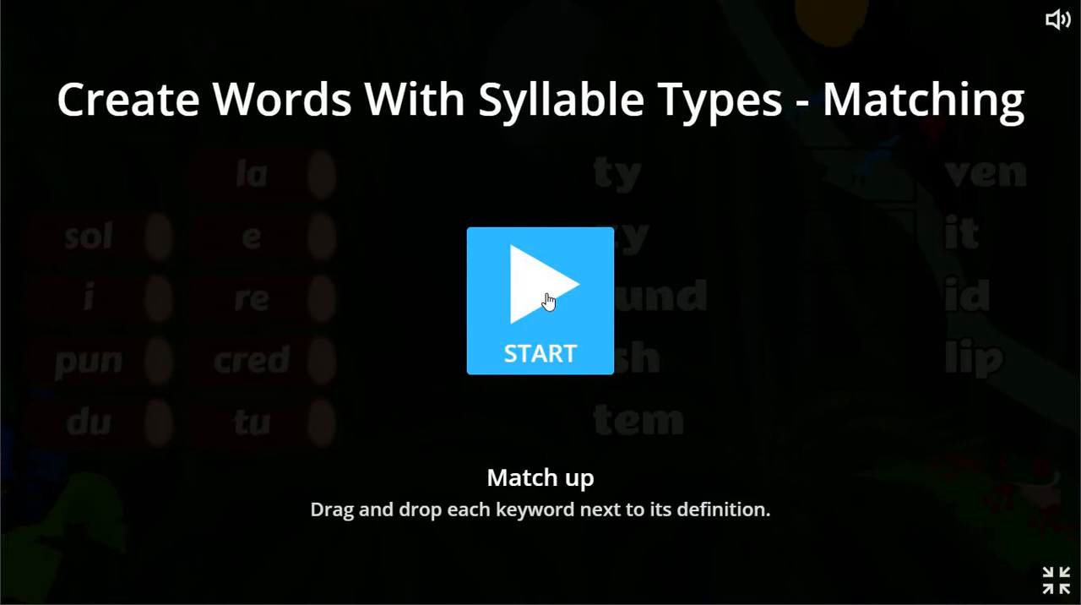
click(540, 300)
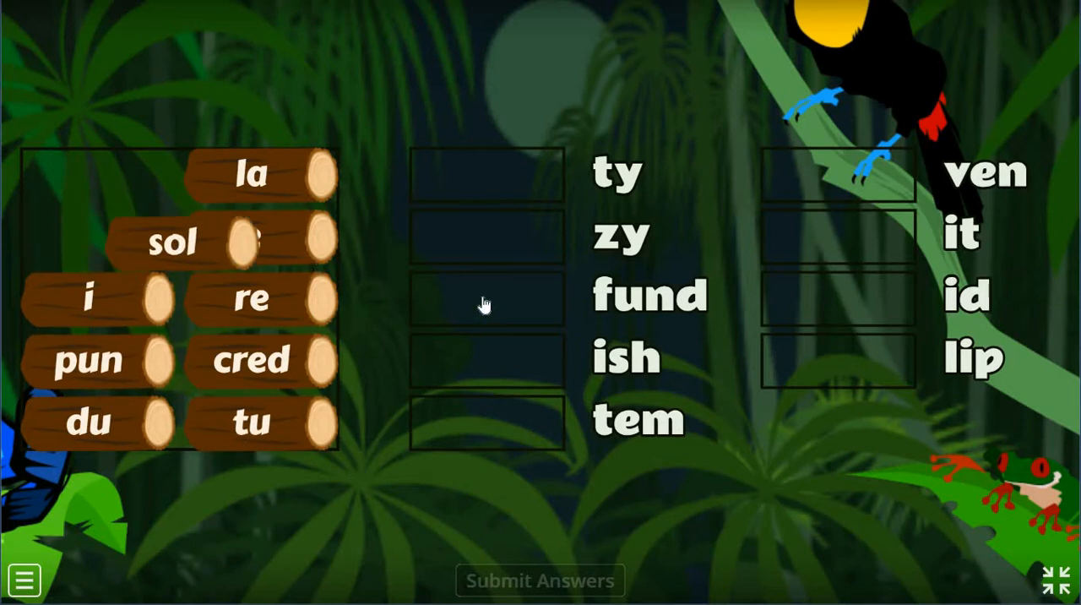
- Match sol-id, la-zy, e-ven, re-fund and i-tem to form solid, lazy, even, refund, item
drag(172, 243, 870, 294)
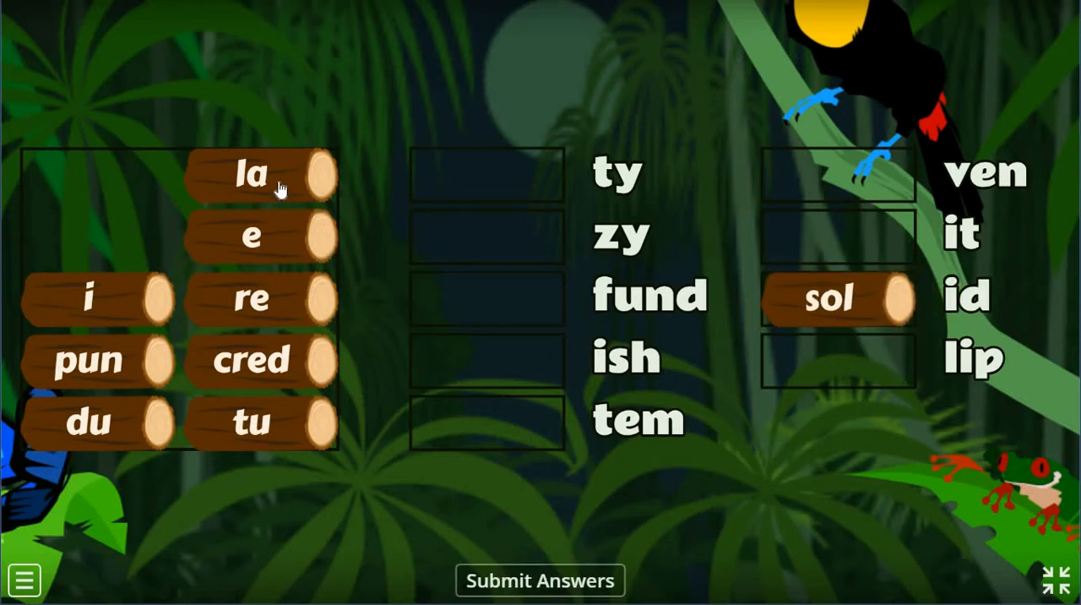
drag(252, 174, 486, 235)
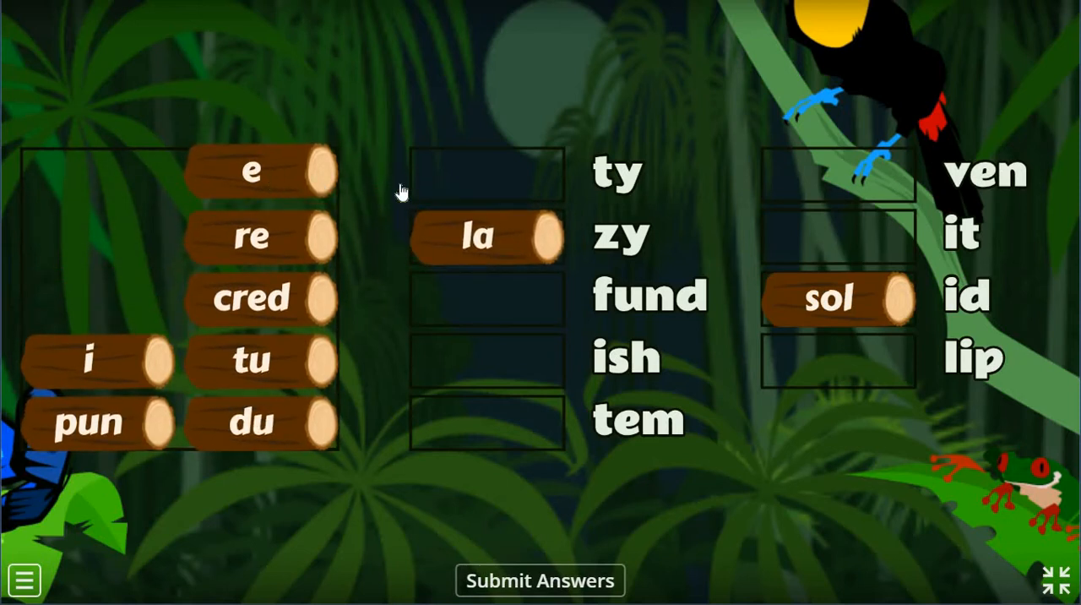
drag(250, 172, 844, 169)
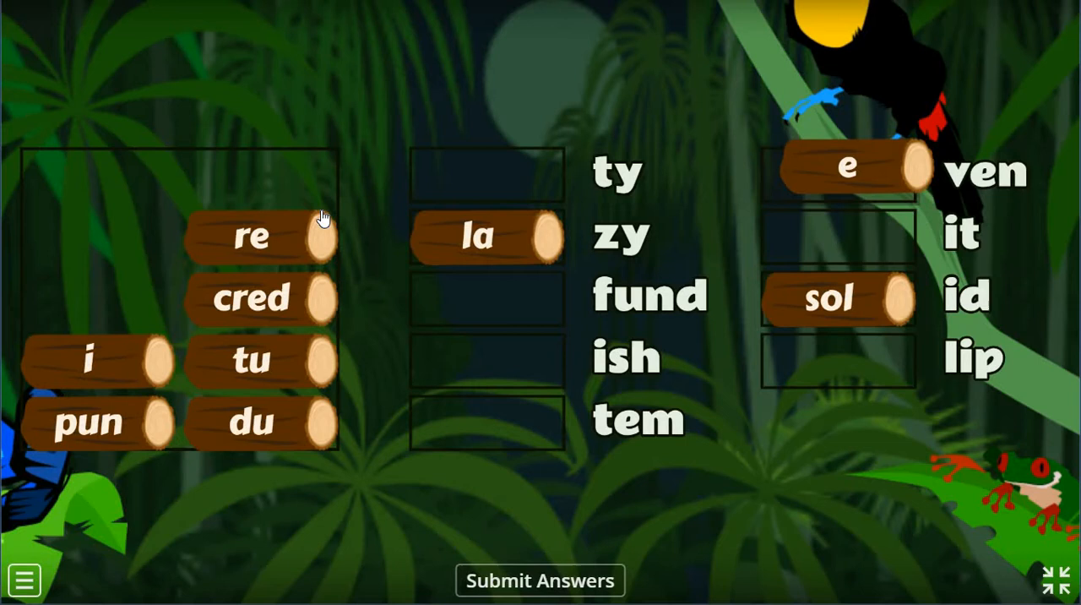
drag(252, 235, 410, 274)
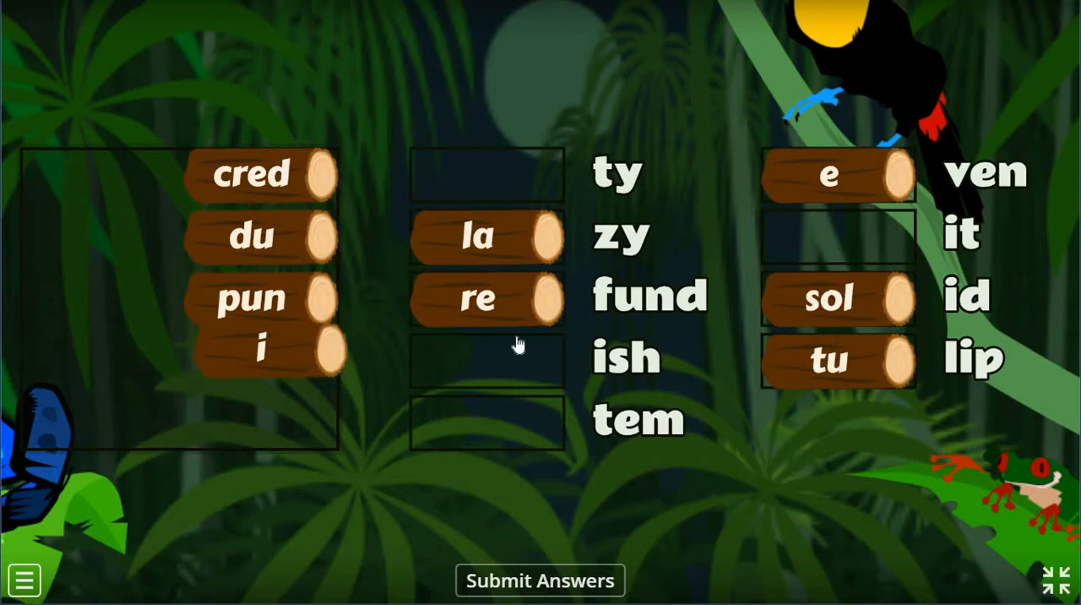
drag(262, 351, 503, 423)
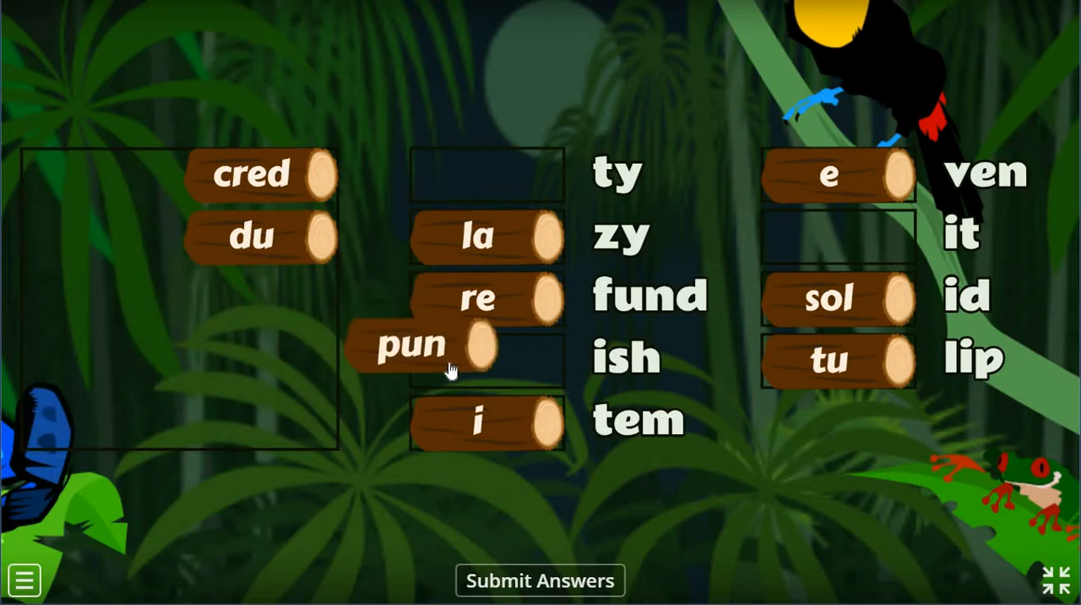
- Match pun-ish, du-ty and cred-it to form punish, duty and credit
drag(409, 345, 486, 362)
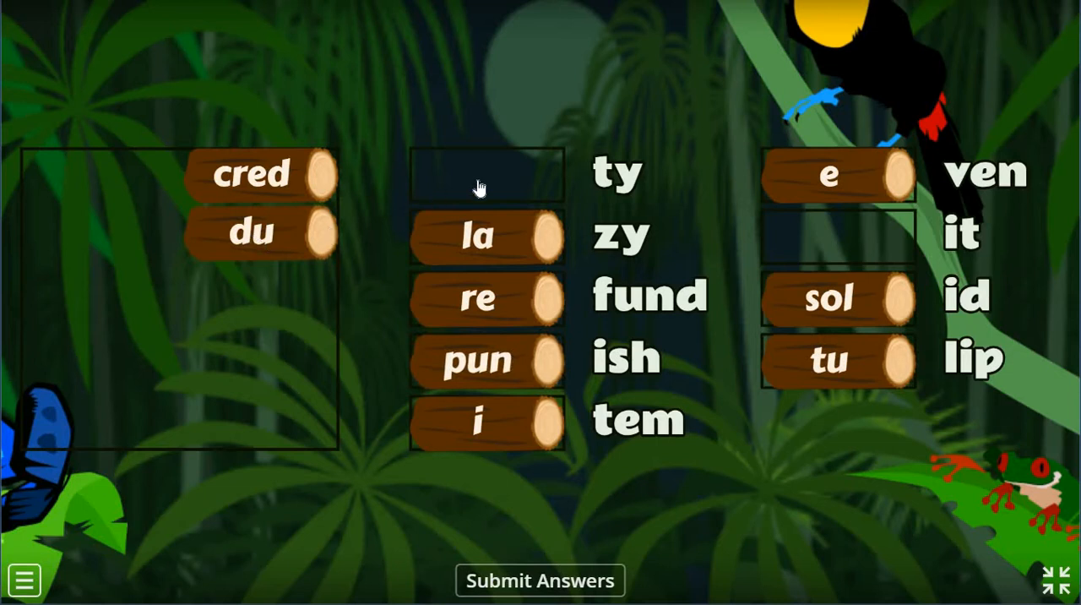
drag(260, 235, 486, 173)
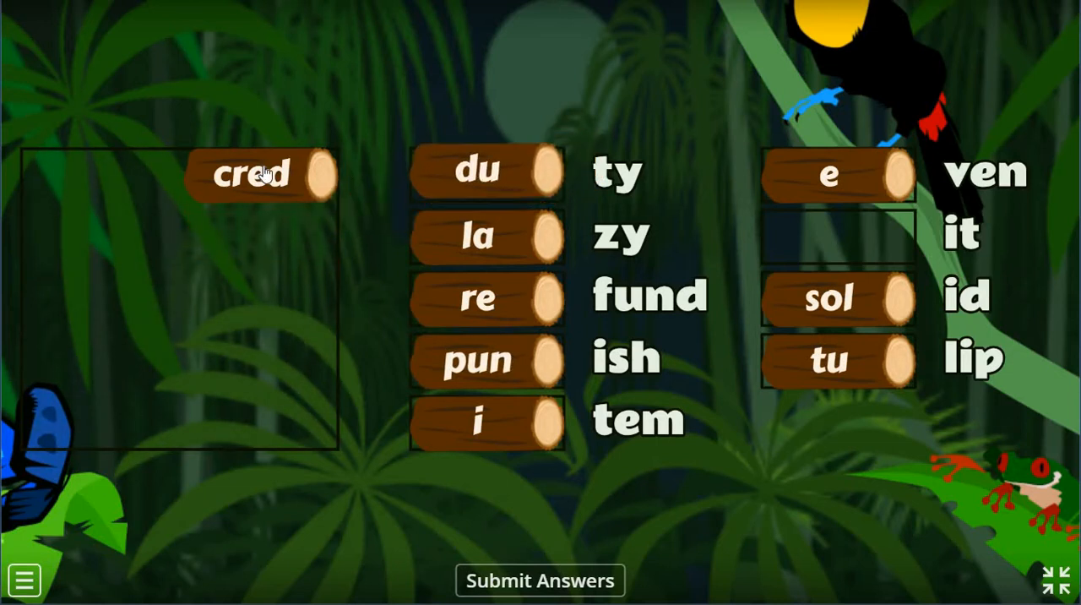
drag(253, 172, 722, 257)
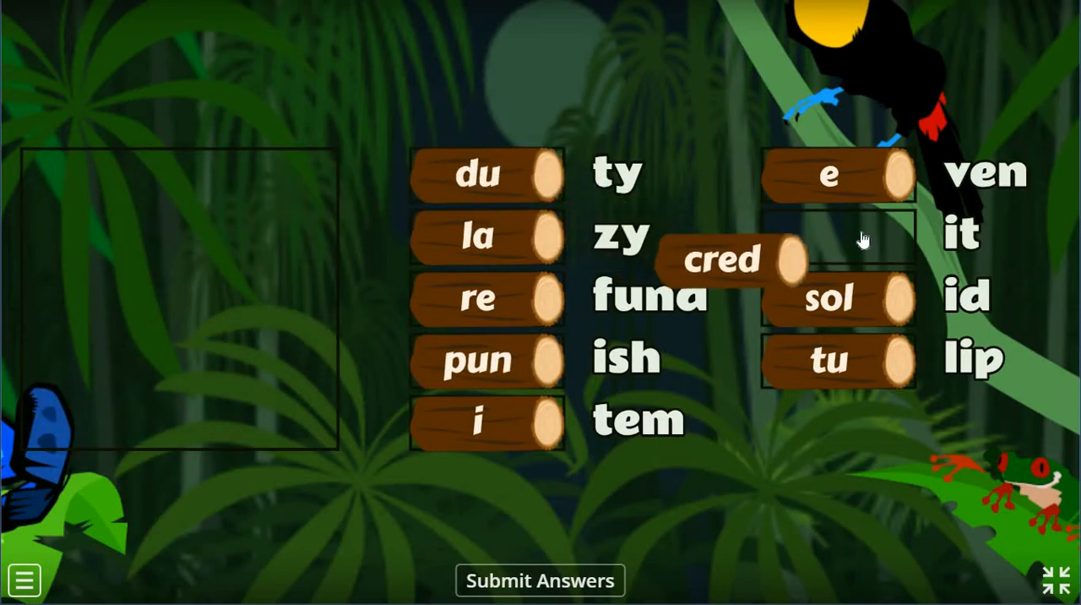
drag(723, 260, 828, 230)
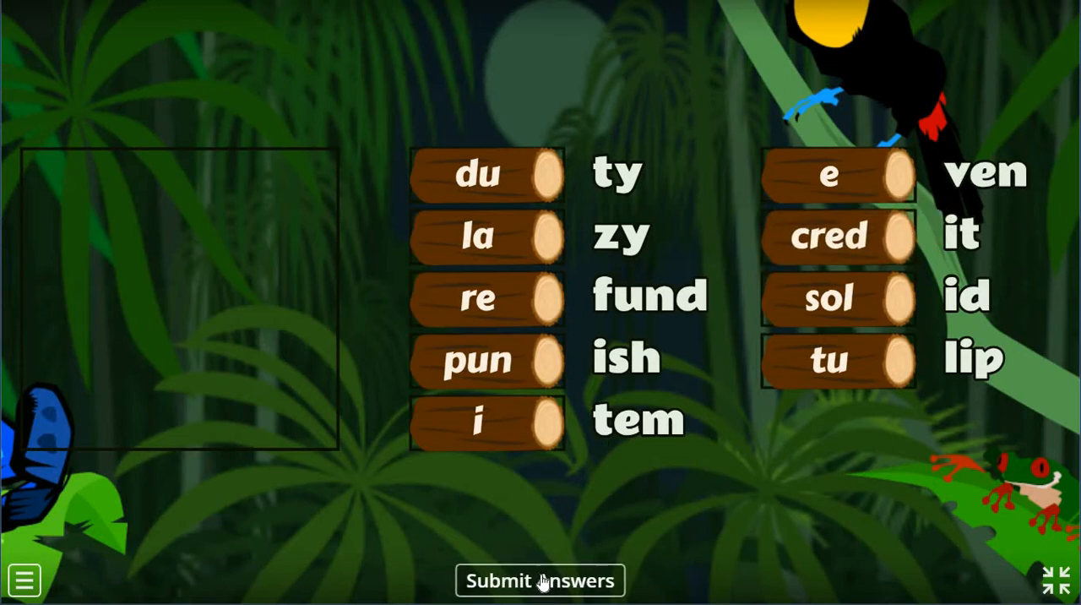
- Submit the matches for a 9/9 score in 40.4 seconds, then restart the game
click(541, 581)
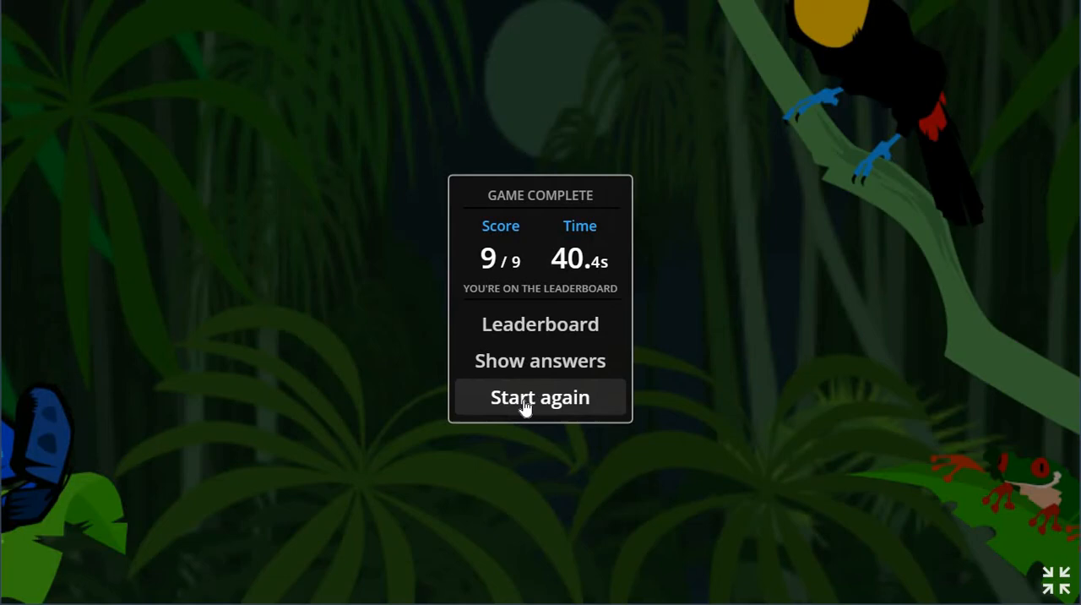
click(540, 397)
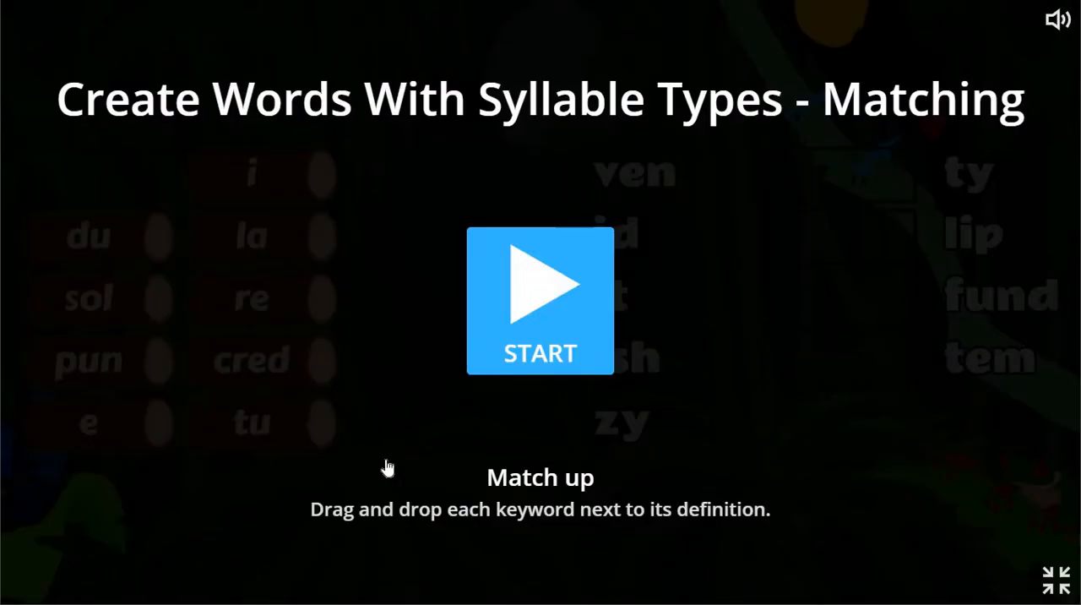
mouse_move(300, 381)
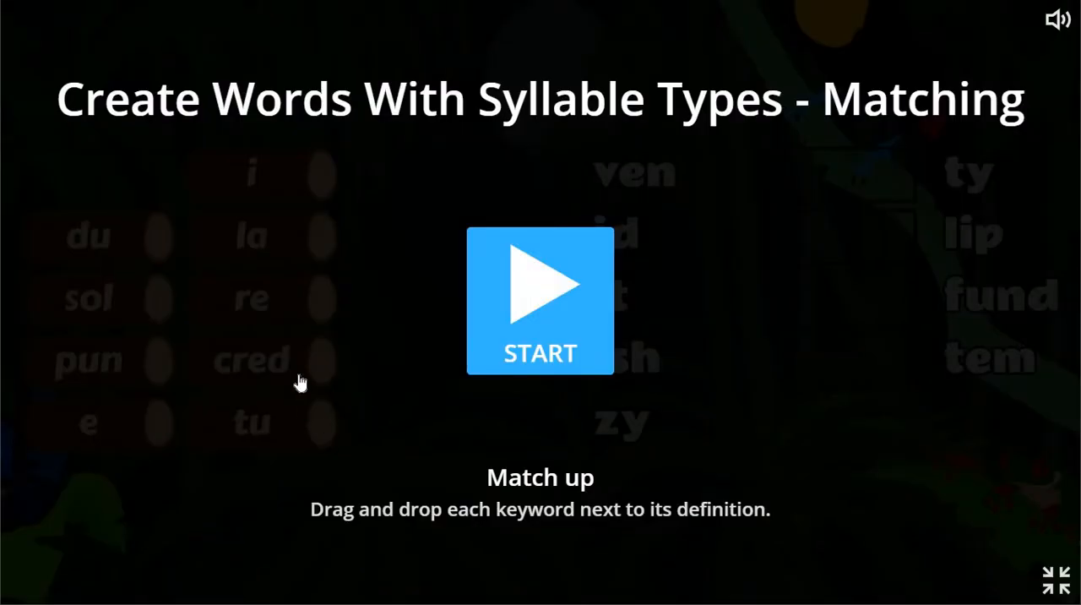